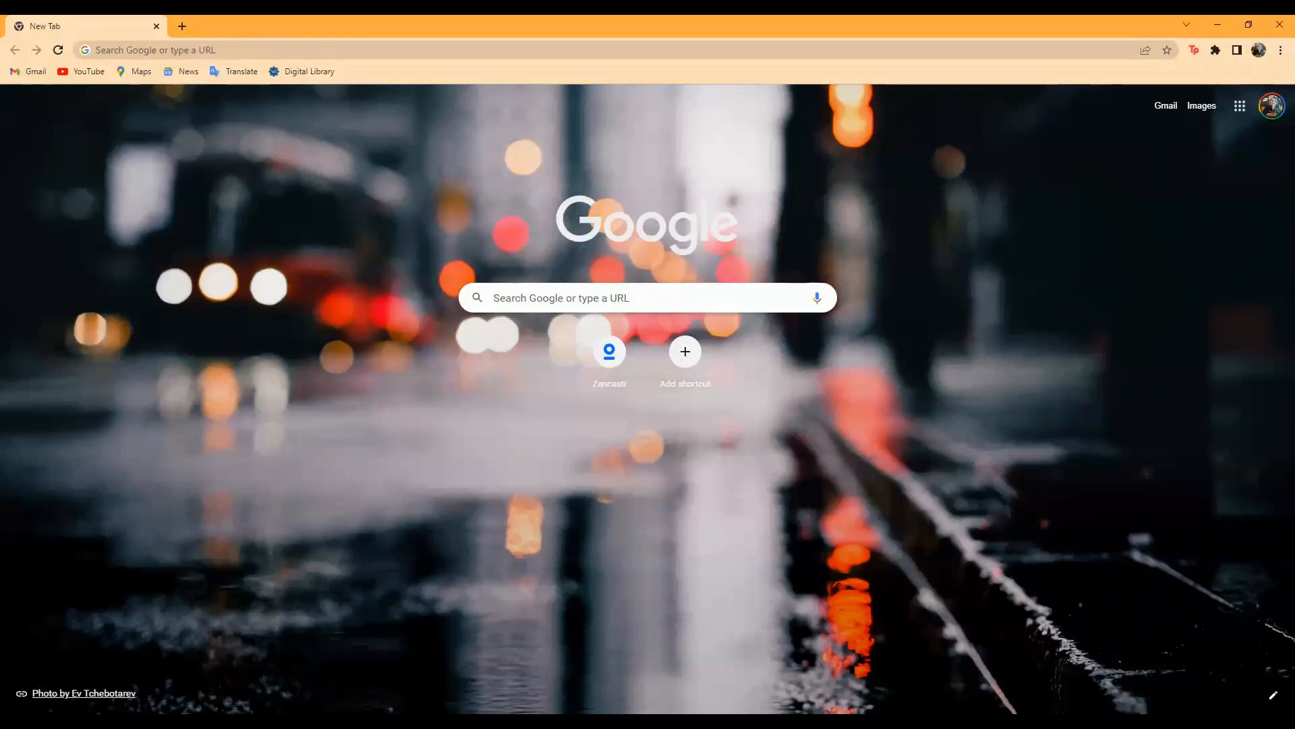
Open the Zencastr recording room invite from the Chrome new tab shortcut.
left_click(609, 353)
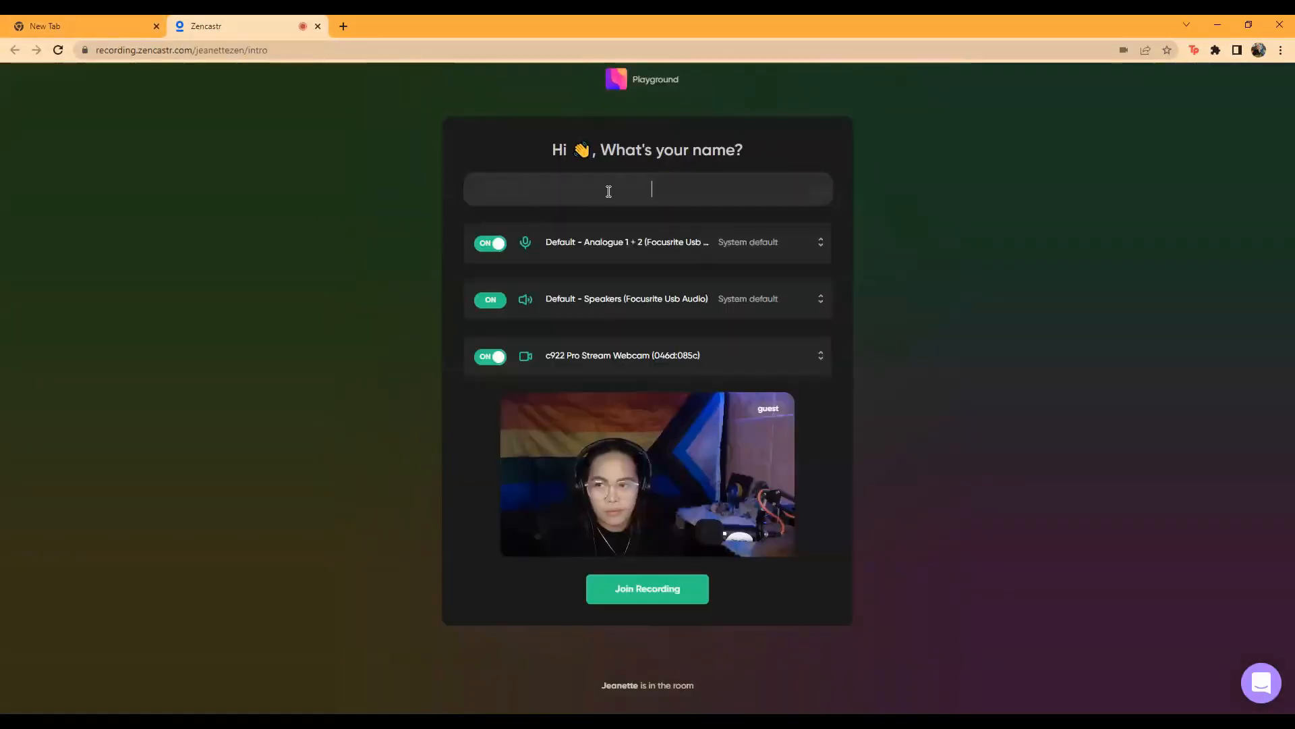
Enter 'Kesh' as the guest name on the Zencastr join page.
type("K")
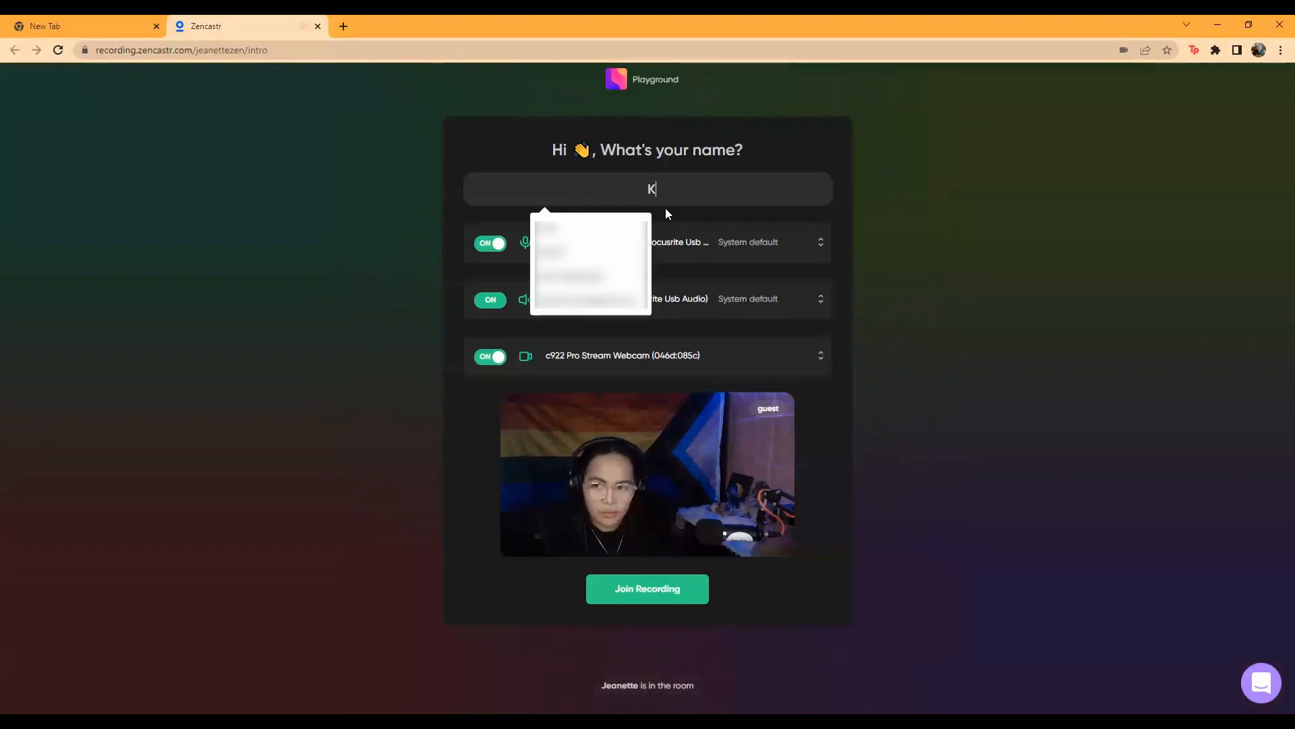
type("esh")
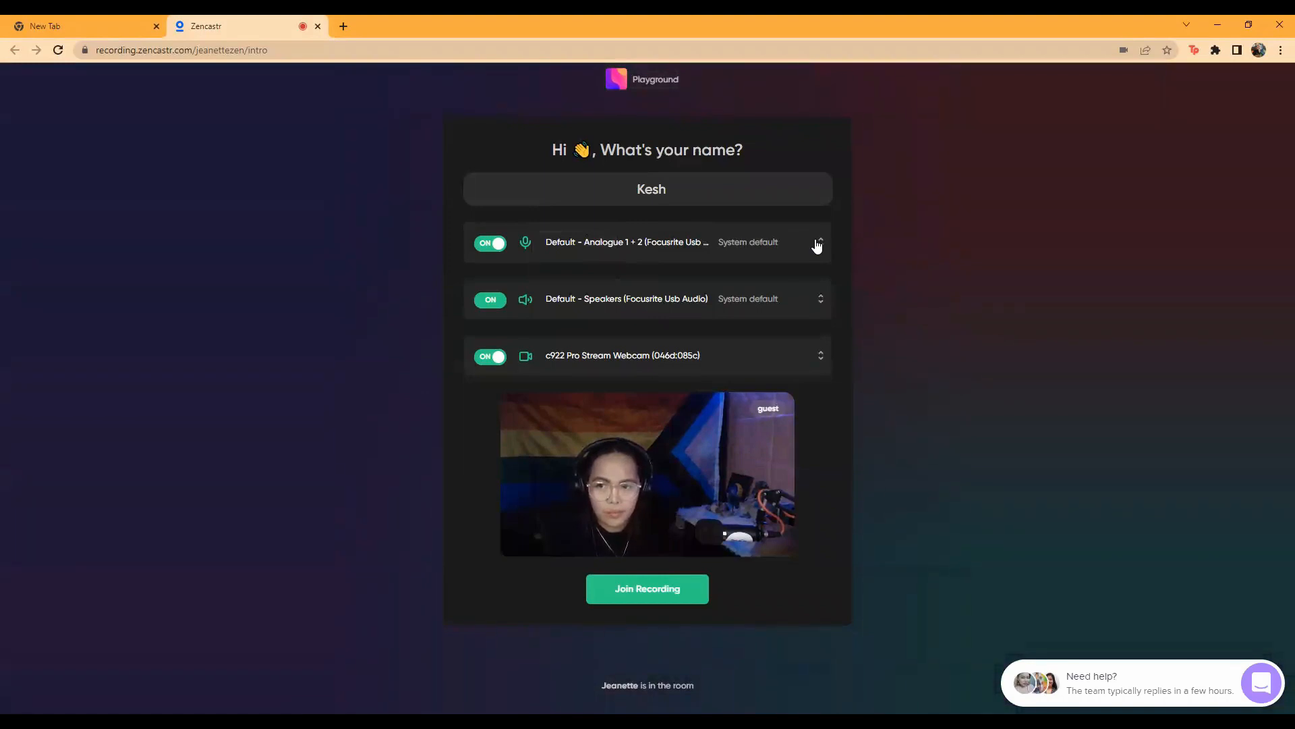
left_click(818, 242)
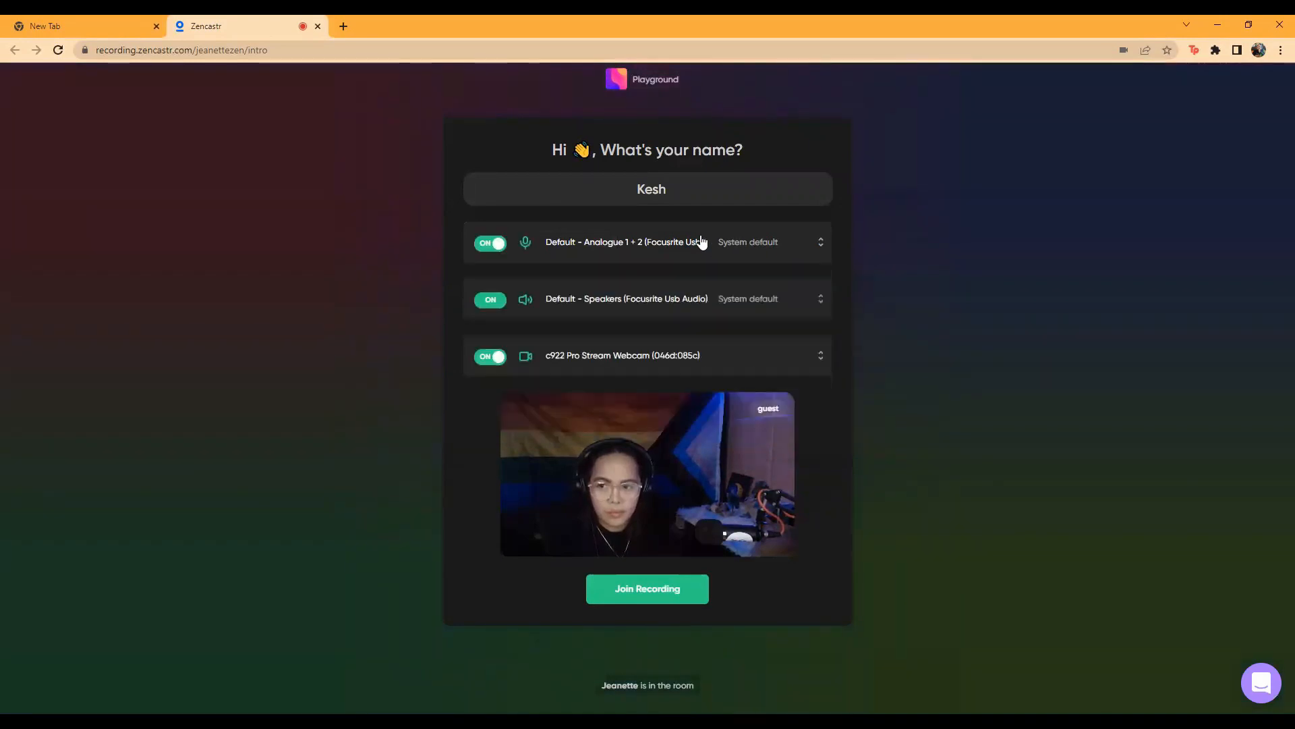
left_click(820, 298)
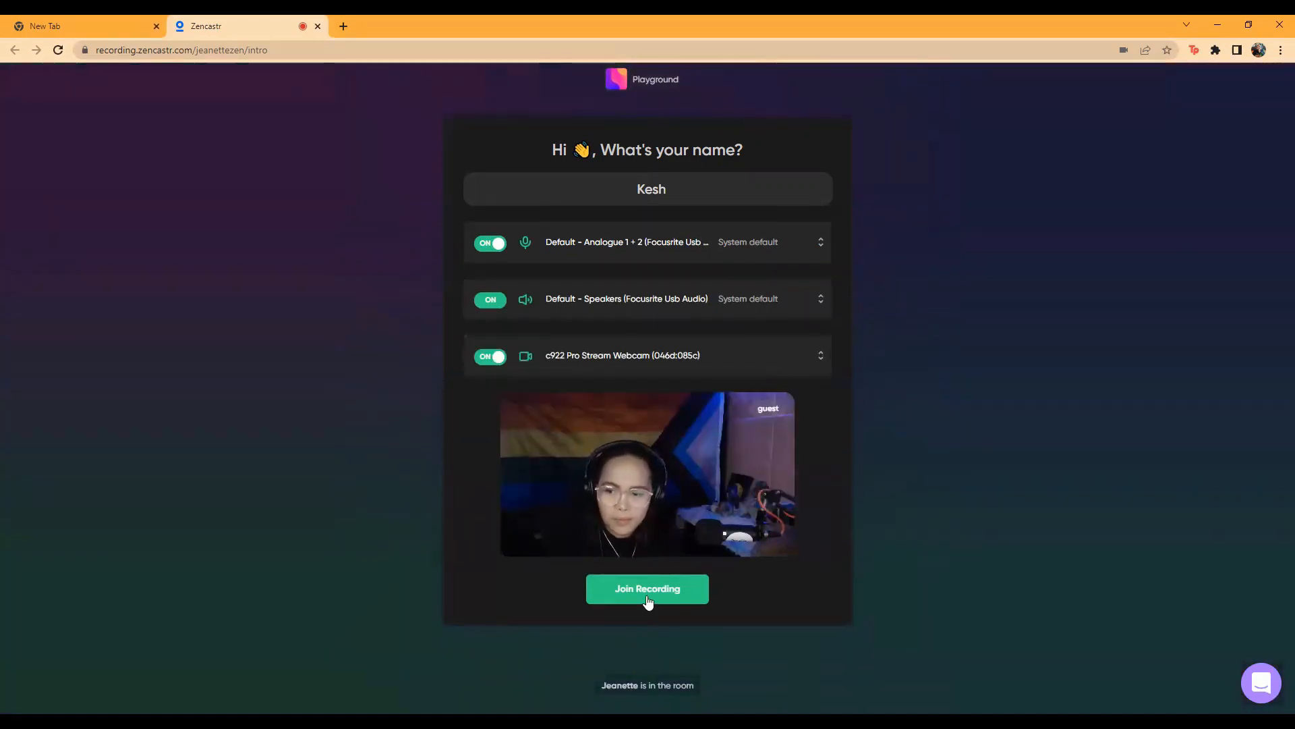
Join the recording room as Kesh alongside host Jeanette.
left_click(647, 588)
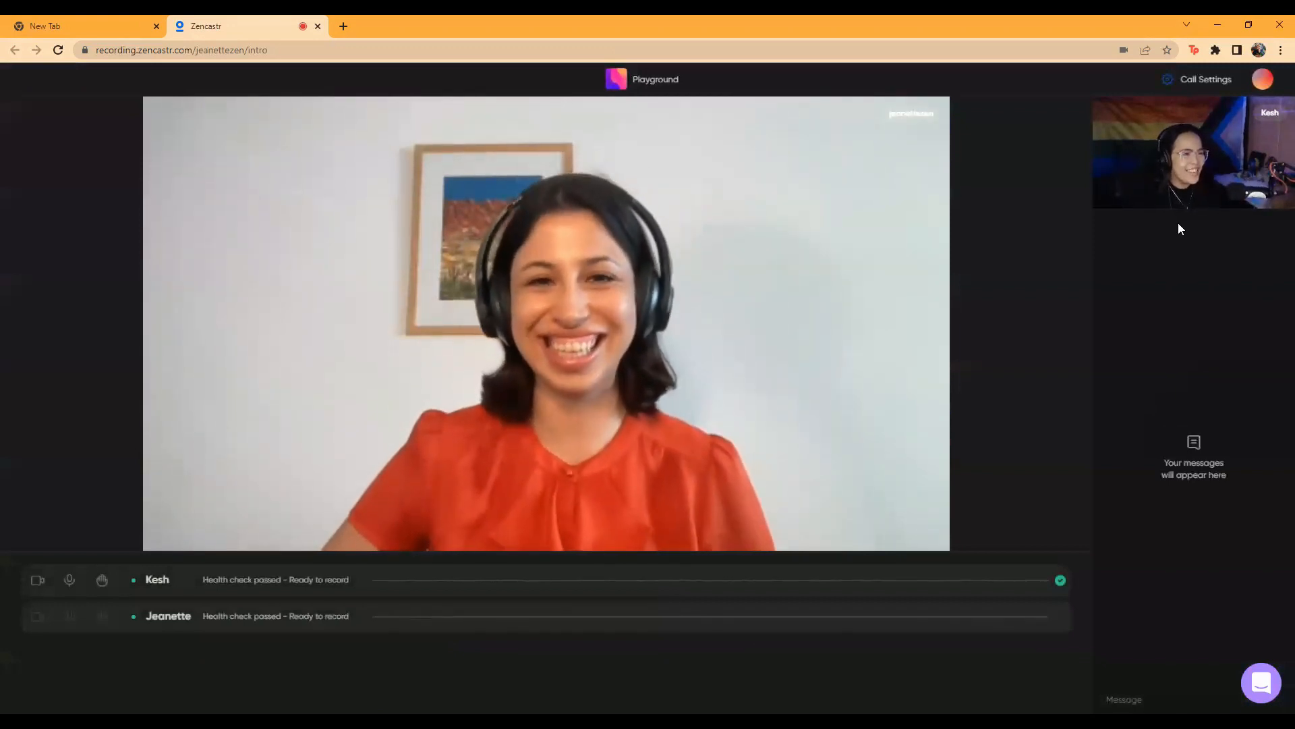
mouse_move(1156, 242)
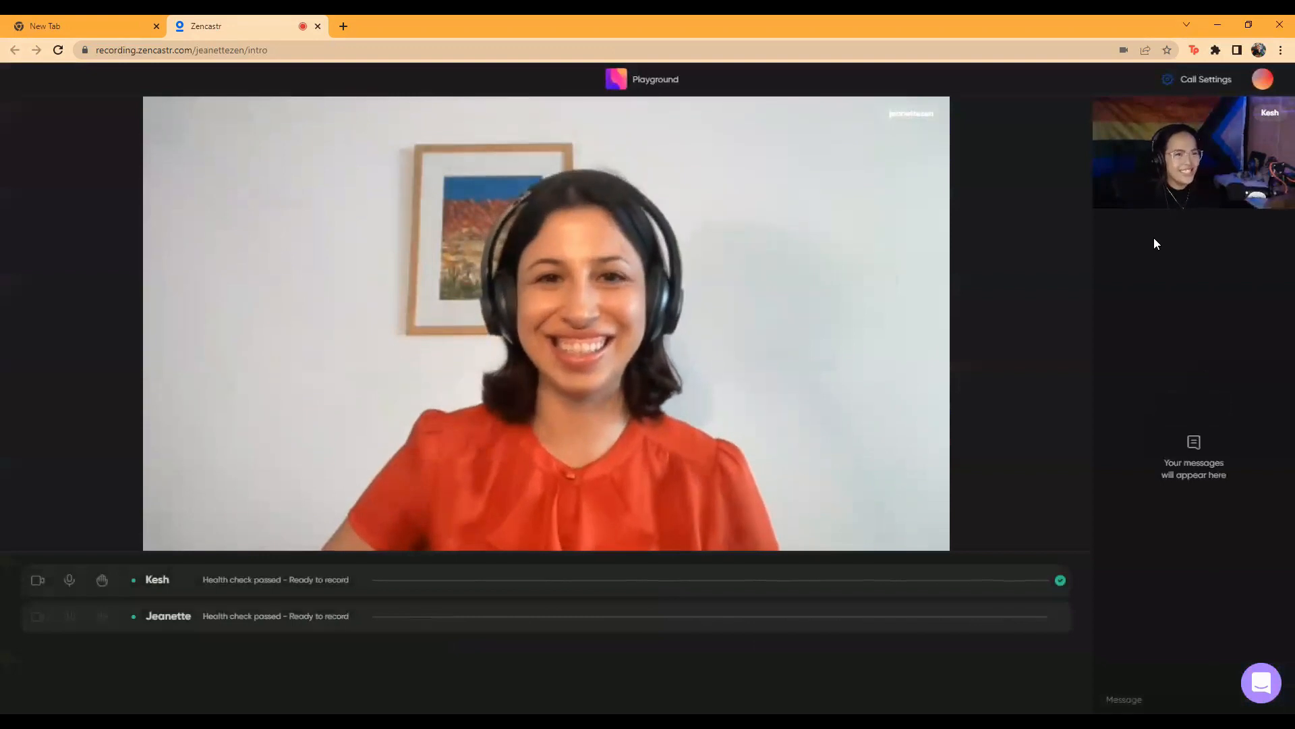